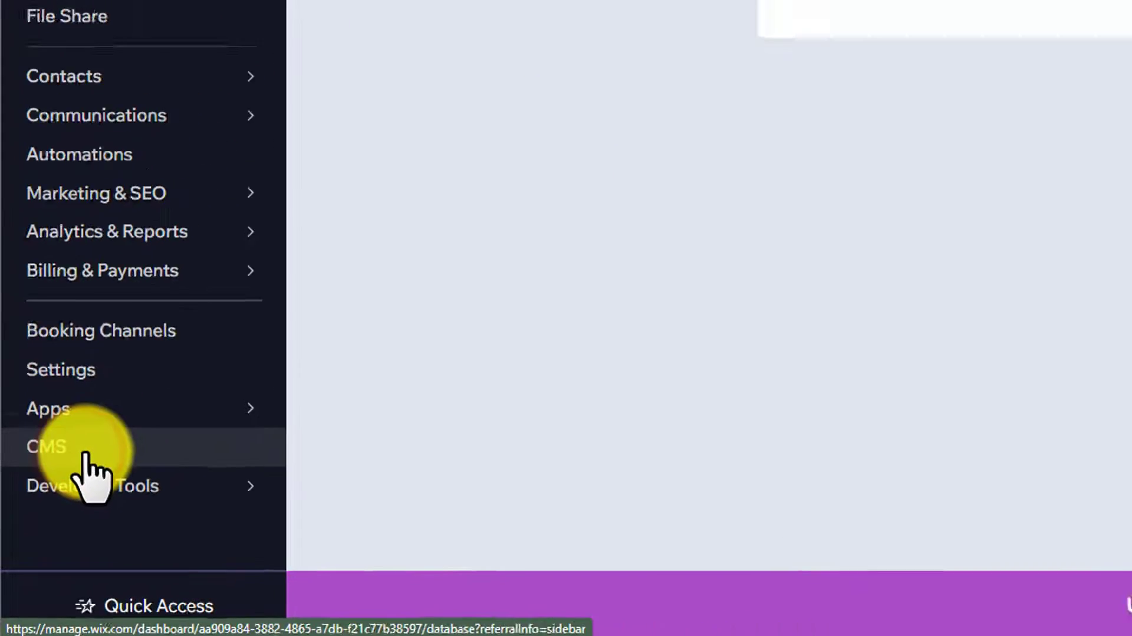
Go to the CMS section and reach the collection Backups page via More Actions.
left_click(46, 448)
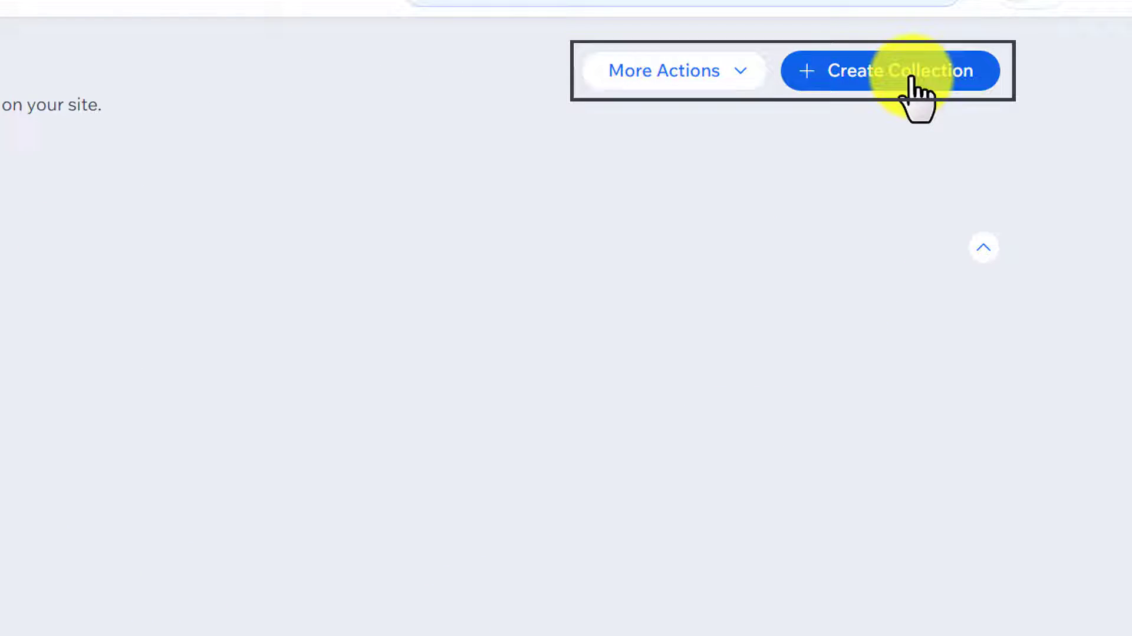
left_click(707, 71)
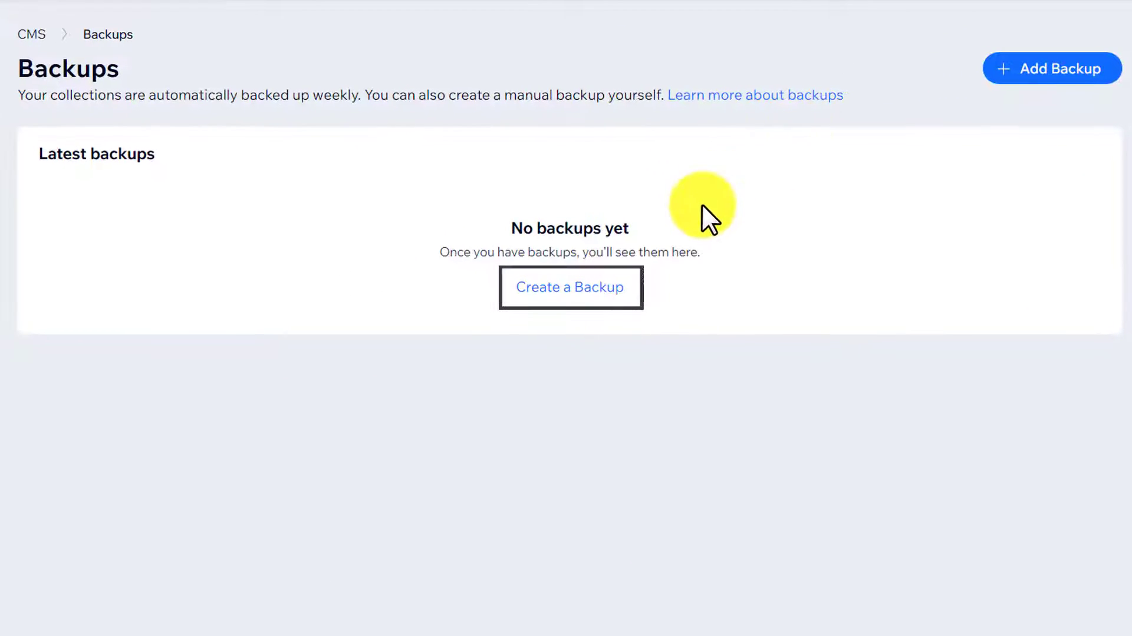
Create a manual backup of the CMS collections.
left_click(570, 287)
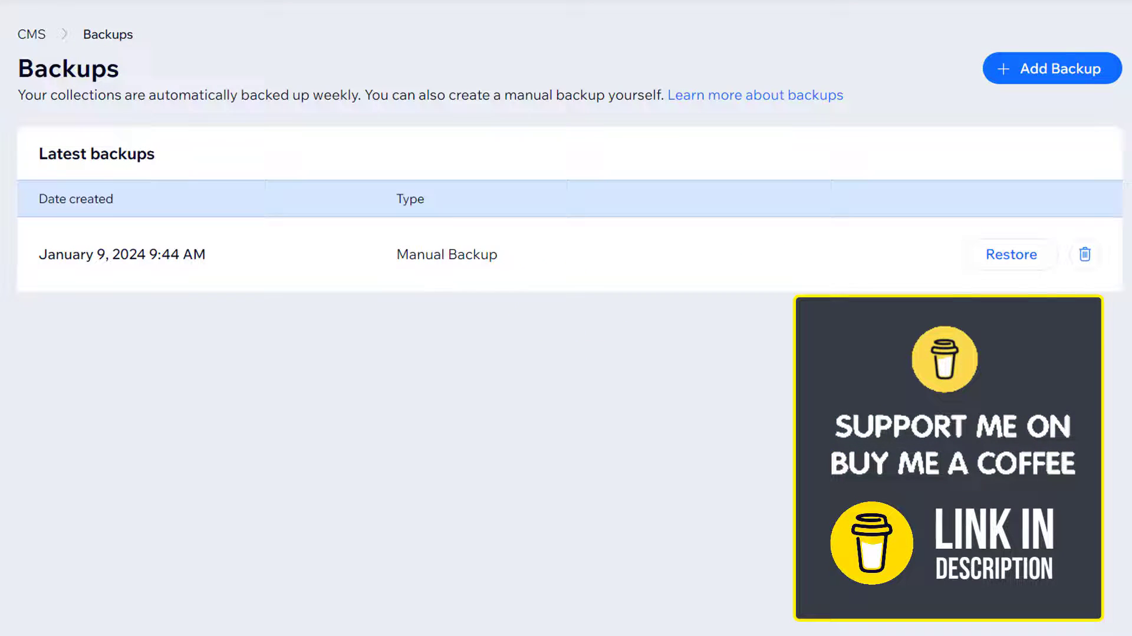
left_click(1011, 254)
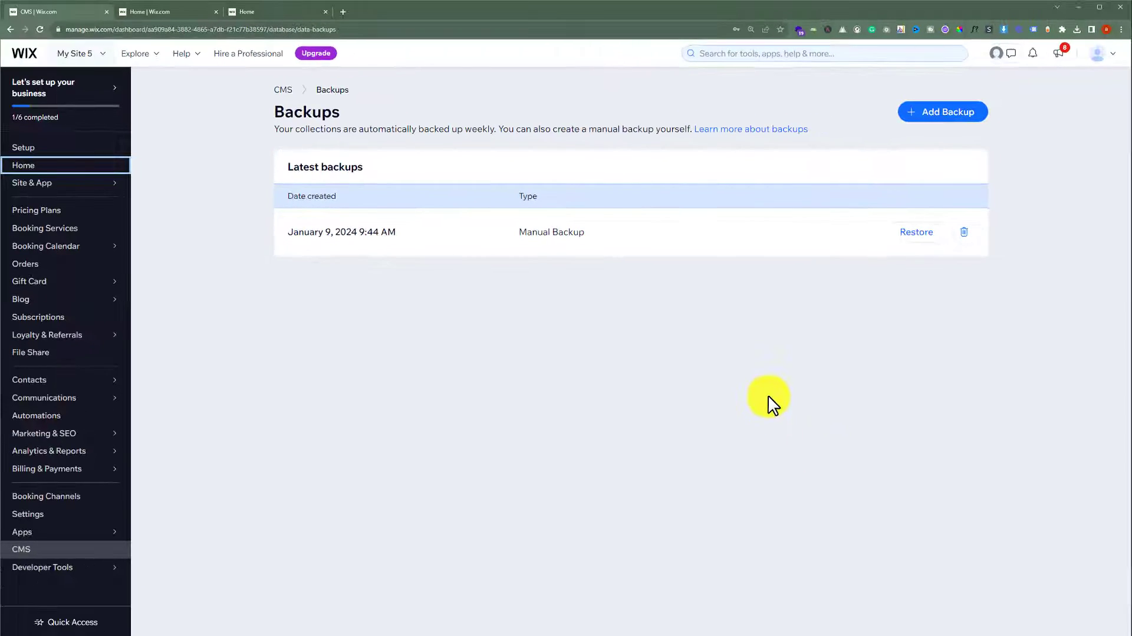
mouse_move(592, 356)
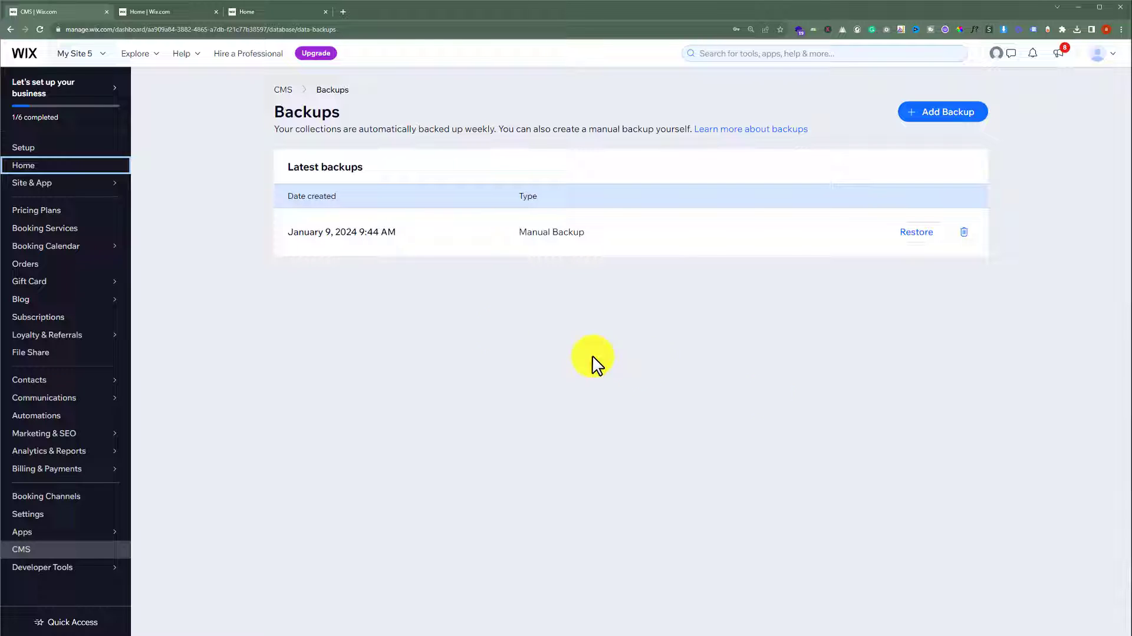
From the dashboard home, start duplicating the site from the site actions menu.
left_click(154, 11)
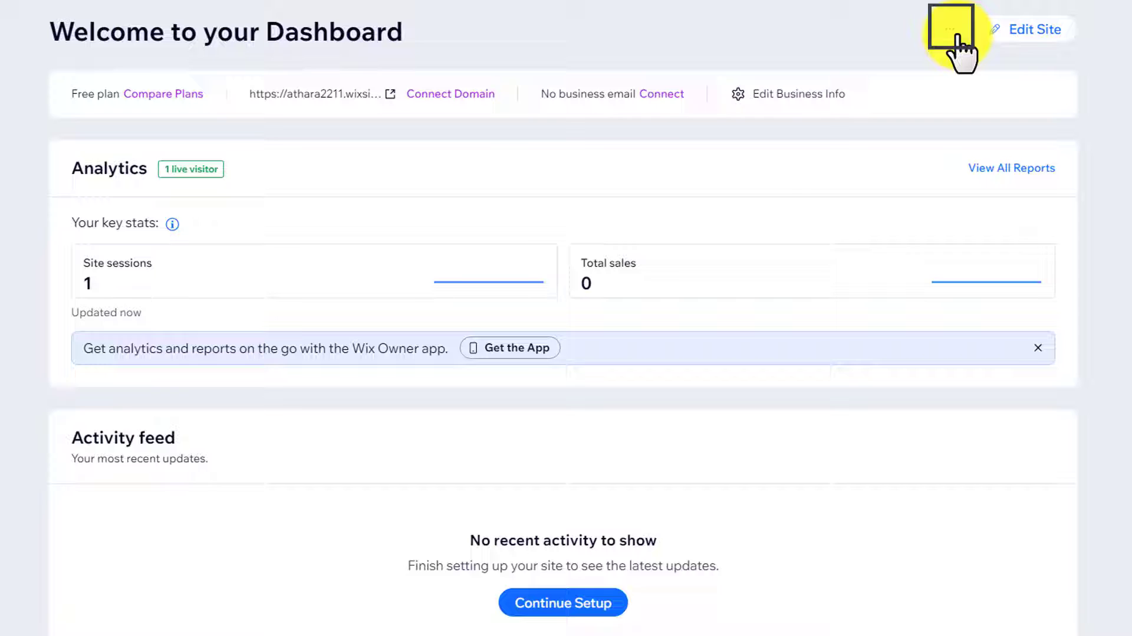
left_click(951, 28)
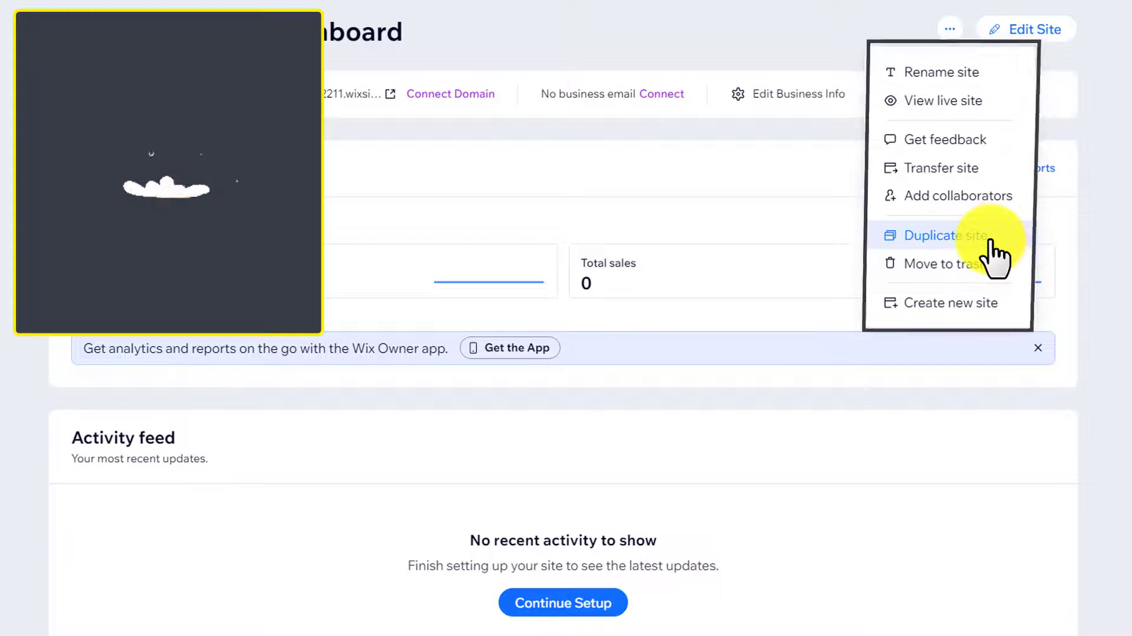
left_click(942, 235)
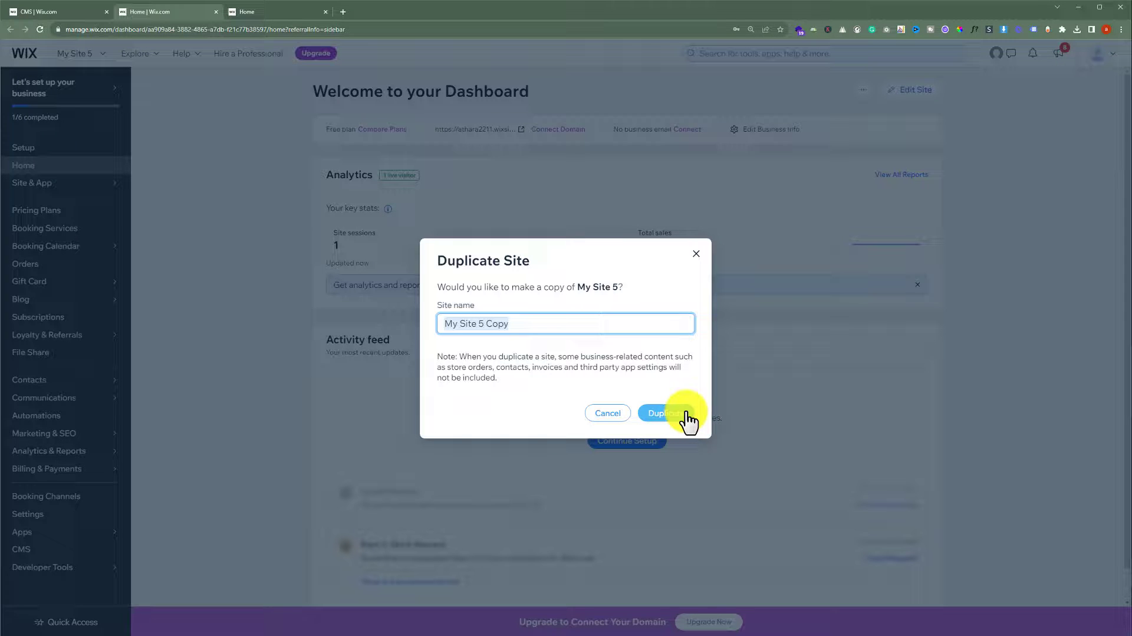
Confirm duplicating the site as 'My Site 5 Copy'.
left_click(667, 413)
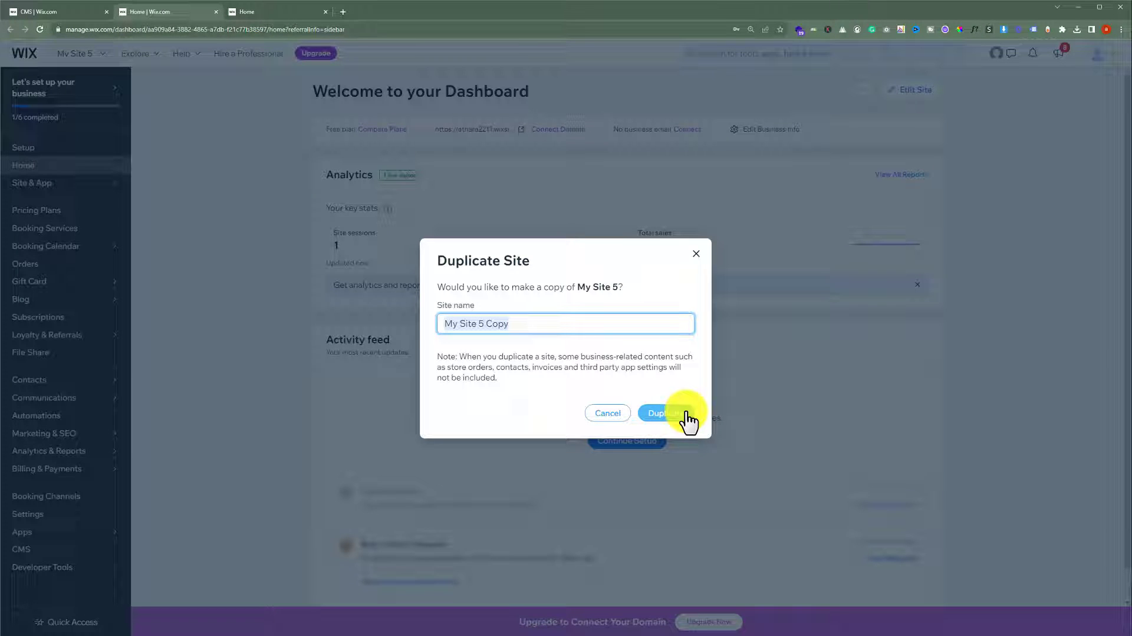